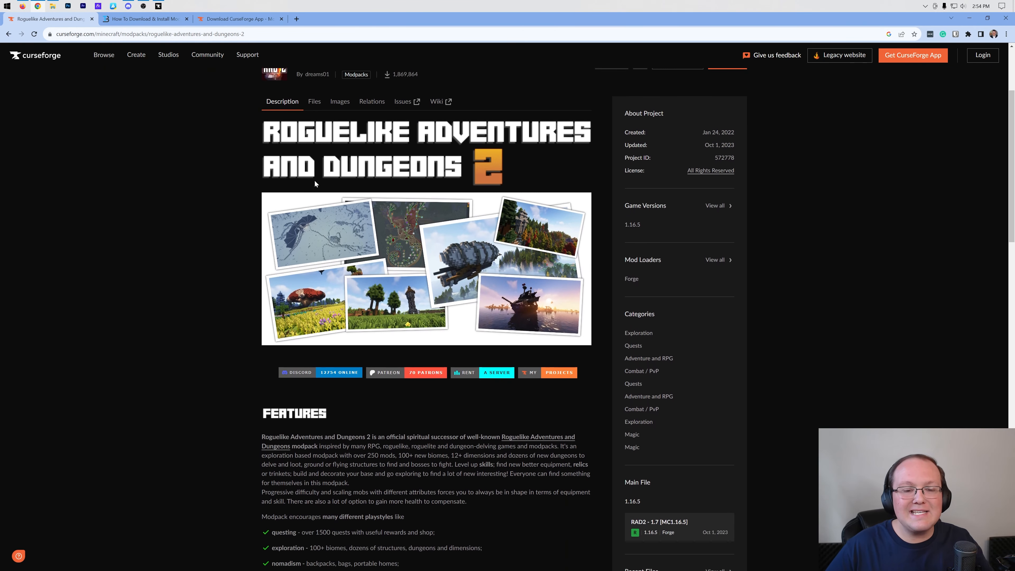
Step: Follow the article's 'Click here to download CurseForge!' link to the CurseForge download page
scroll(down, 3)
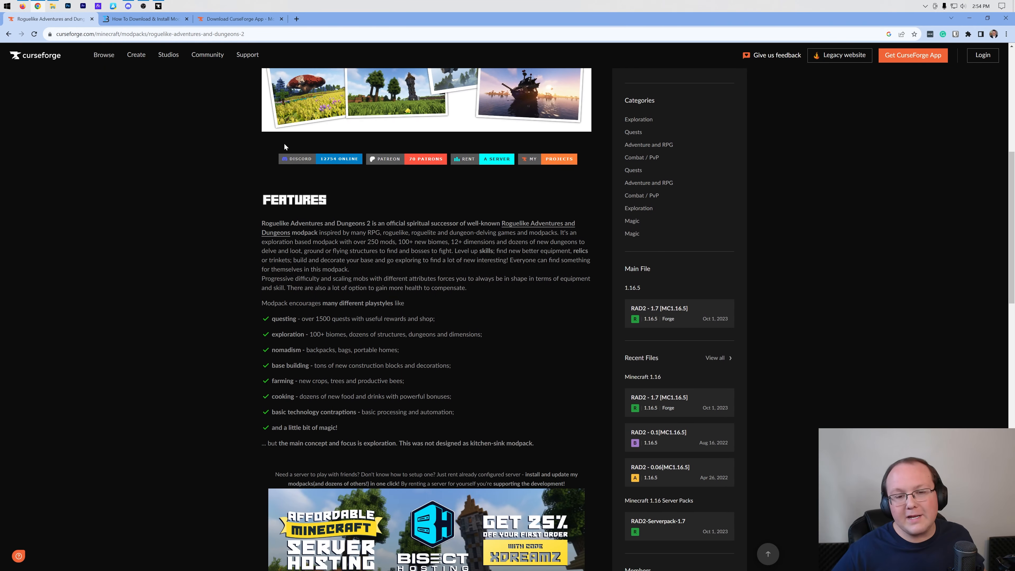
mouse_move(437, 218)
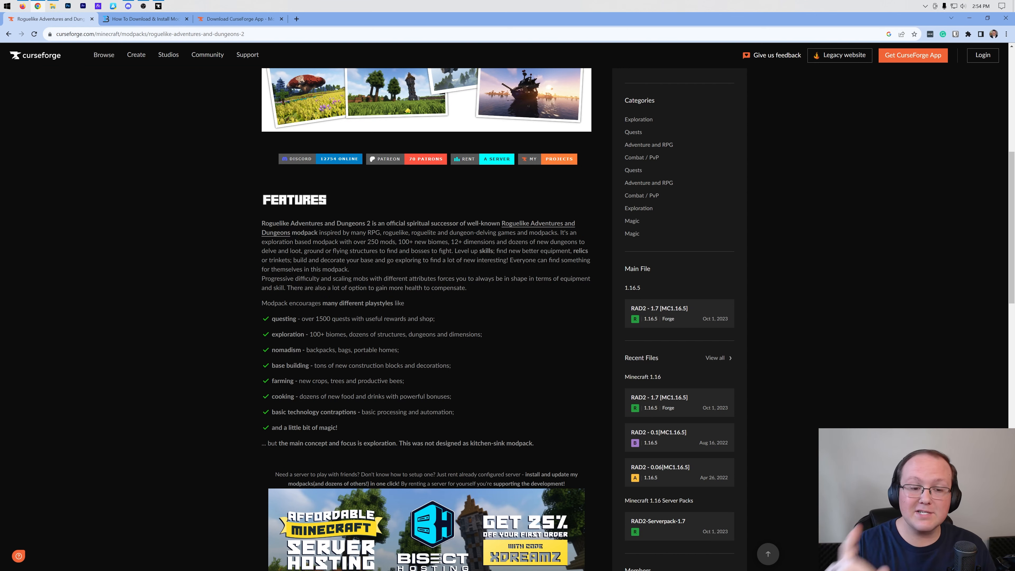
scroll(down, 3)
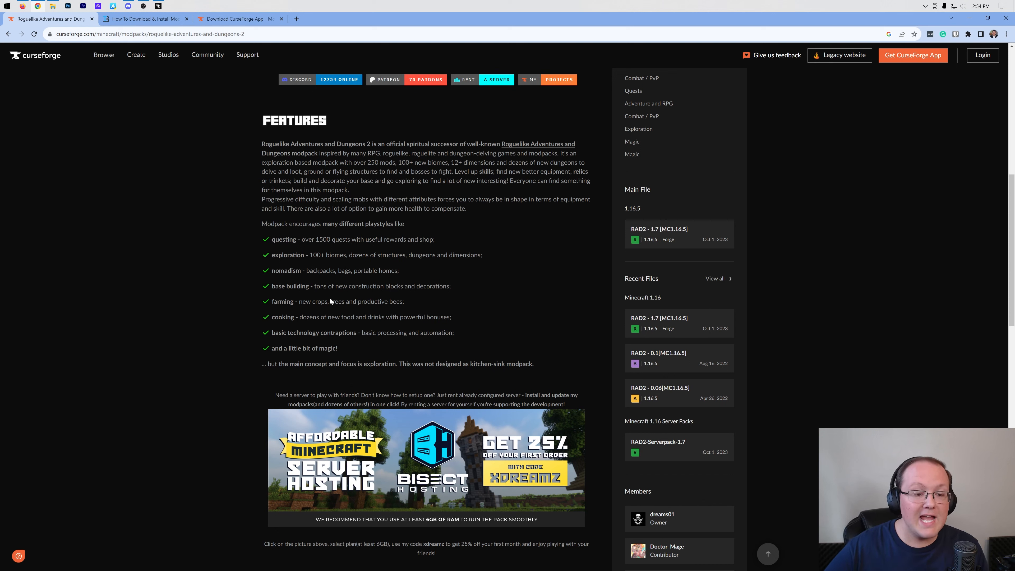
mouse_move(327, 270)
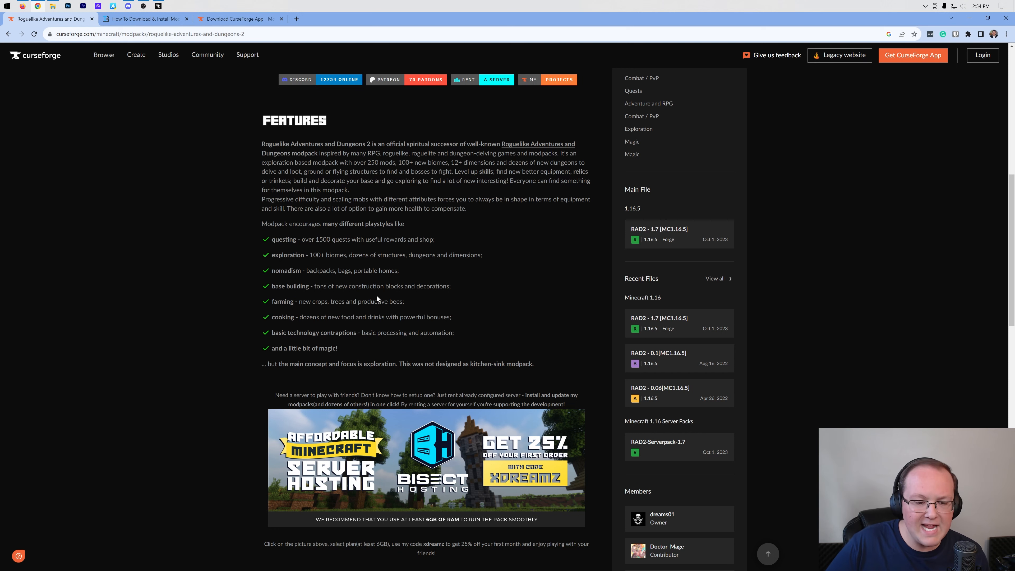
mouse_move(294, 342)
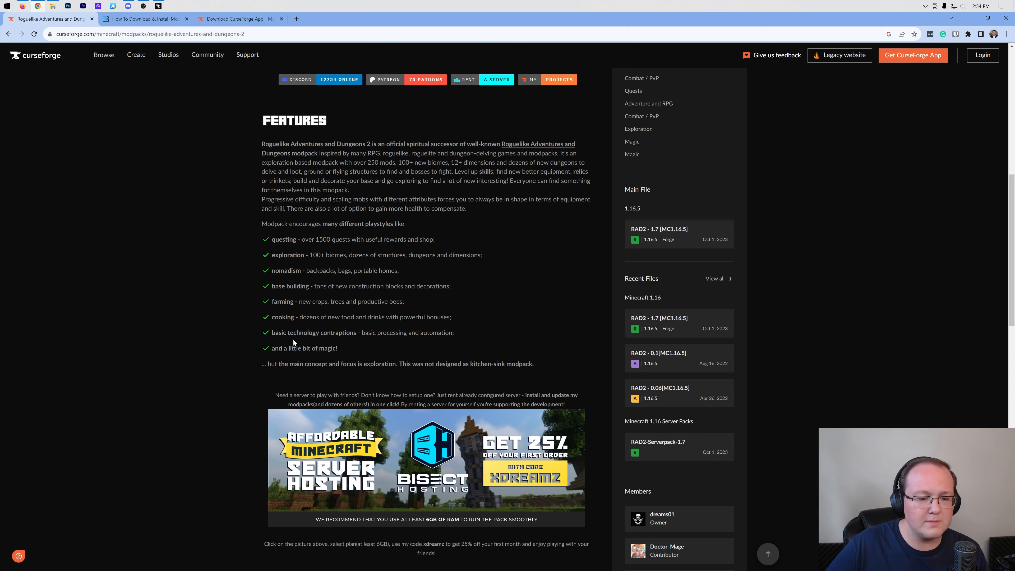
scroll(up, 3)
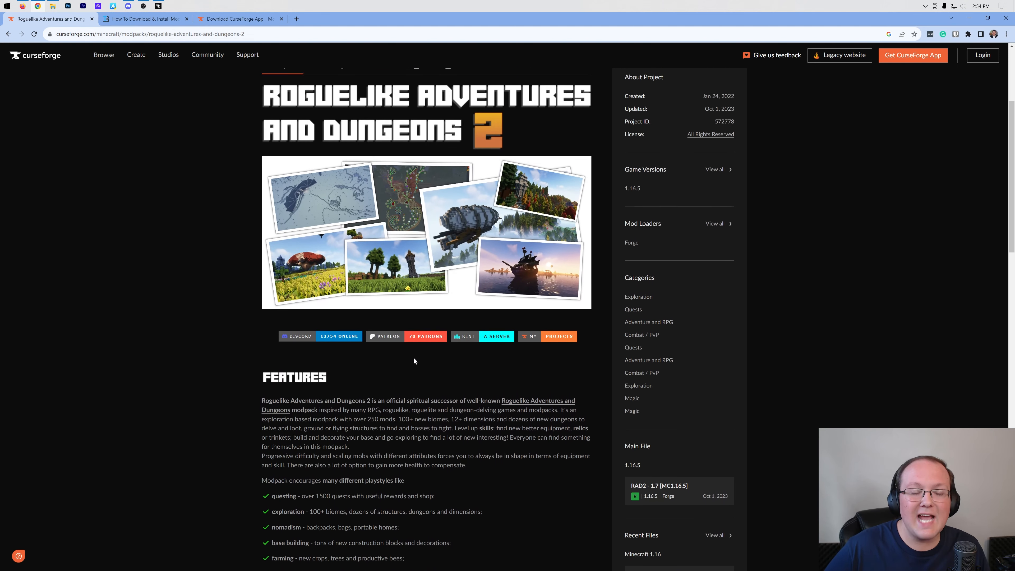
scroll(up, 3)
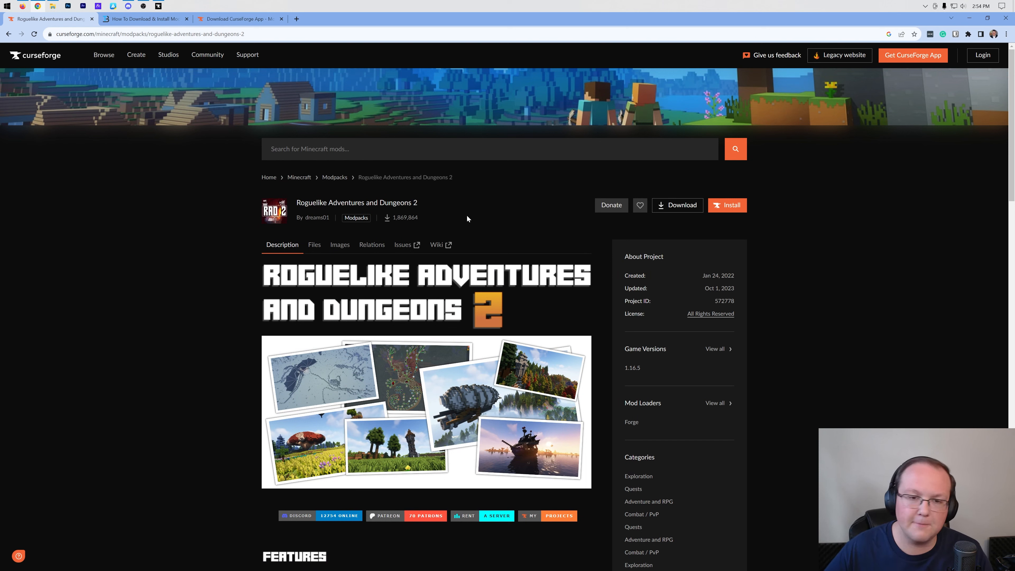
mouse_move(444, 197)
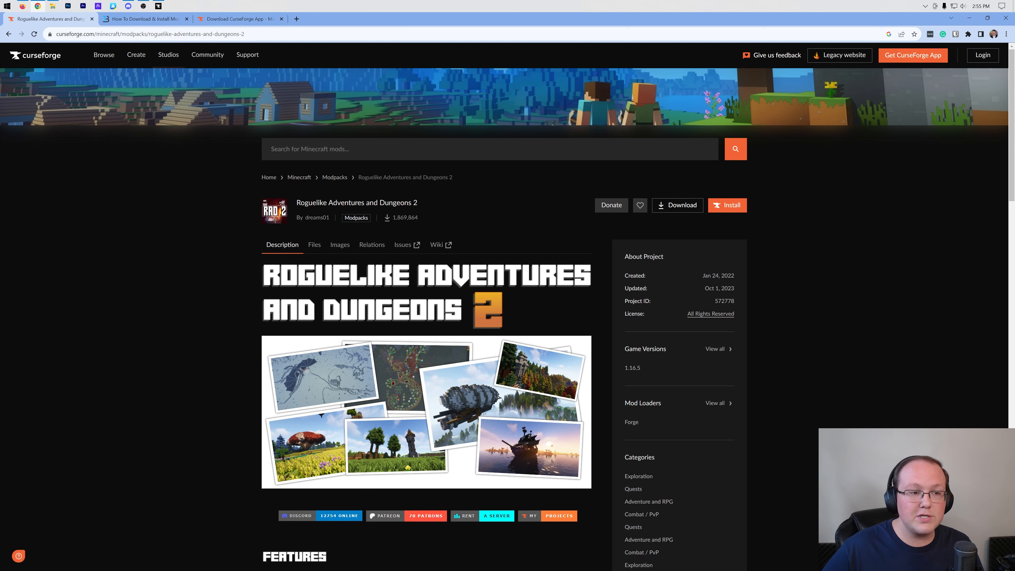
click(139, 20)
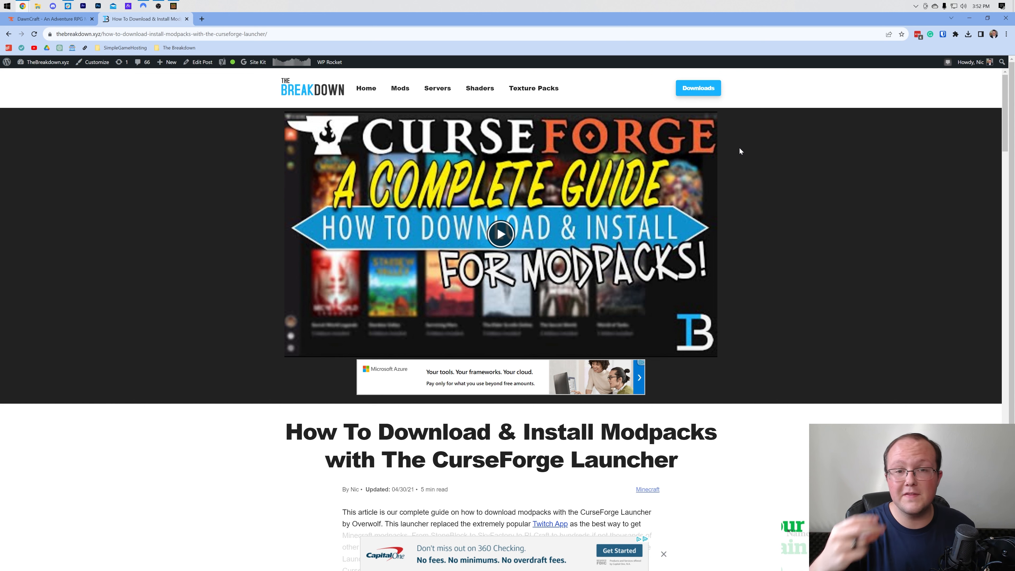
mouse_move(603, 264)
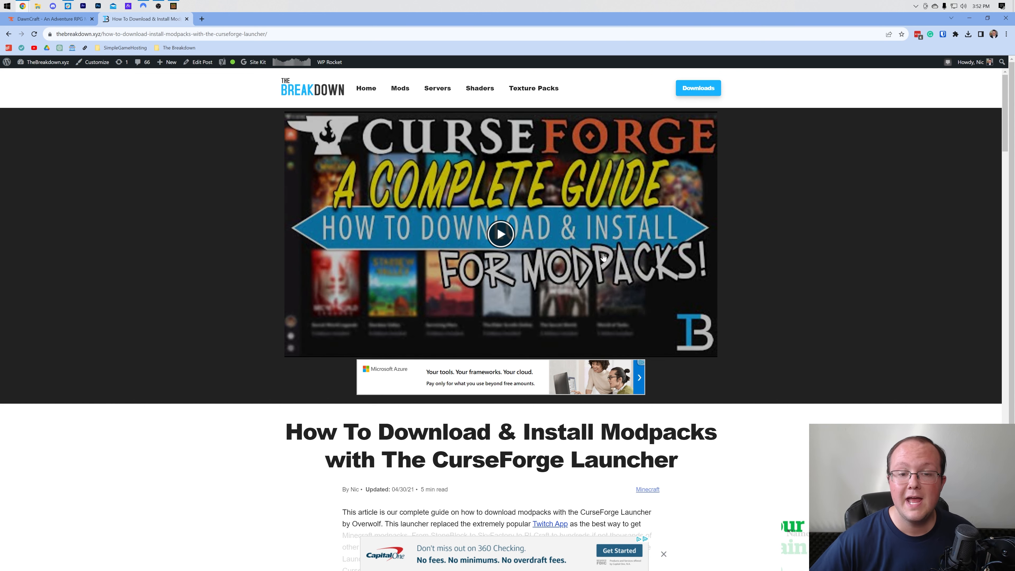
scroll(down, 3)
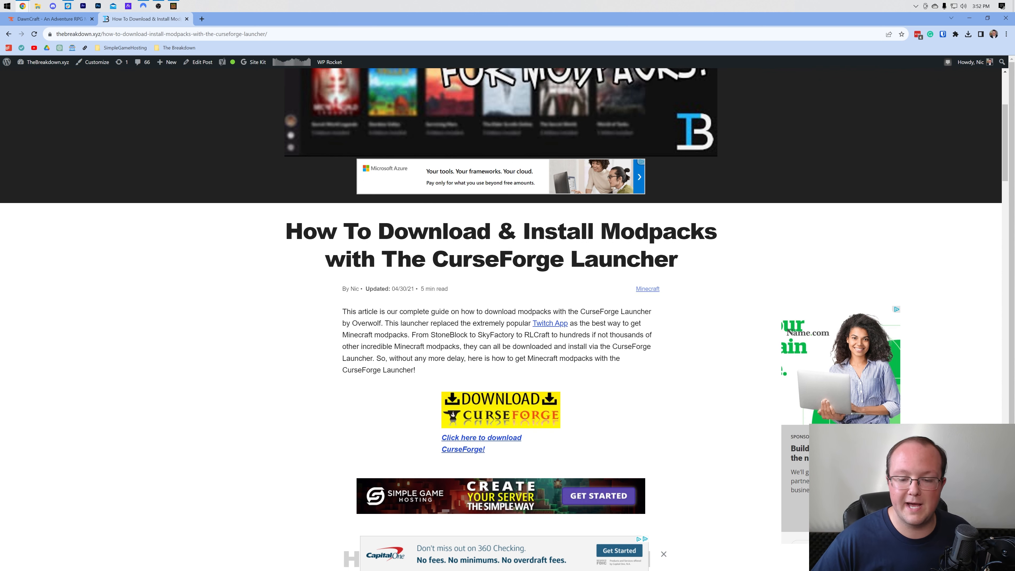
click(481, 437)
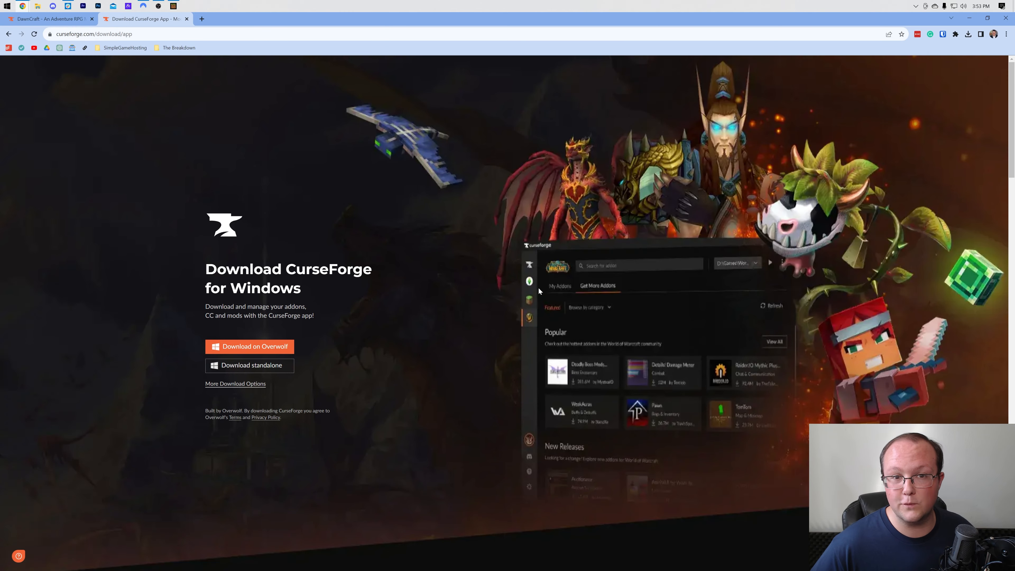
mouse_move(342, 361)
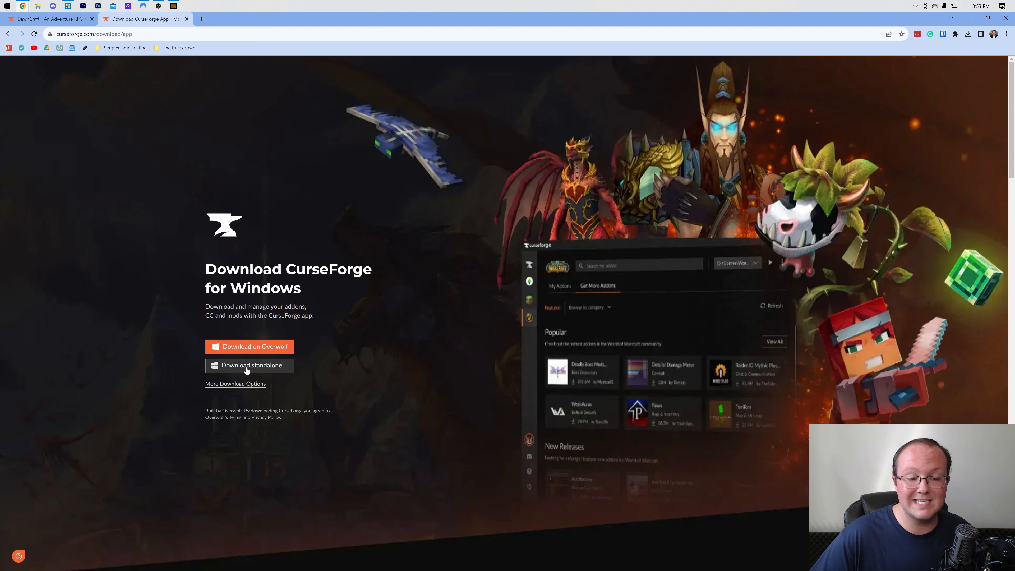
Step: Download the standalone CurseForge Windows installer (Installer.exe)
click(249, 366)
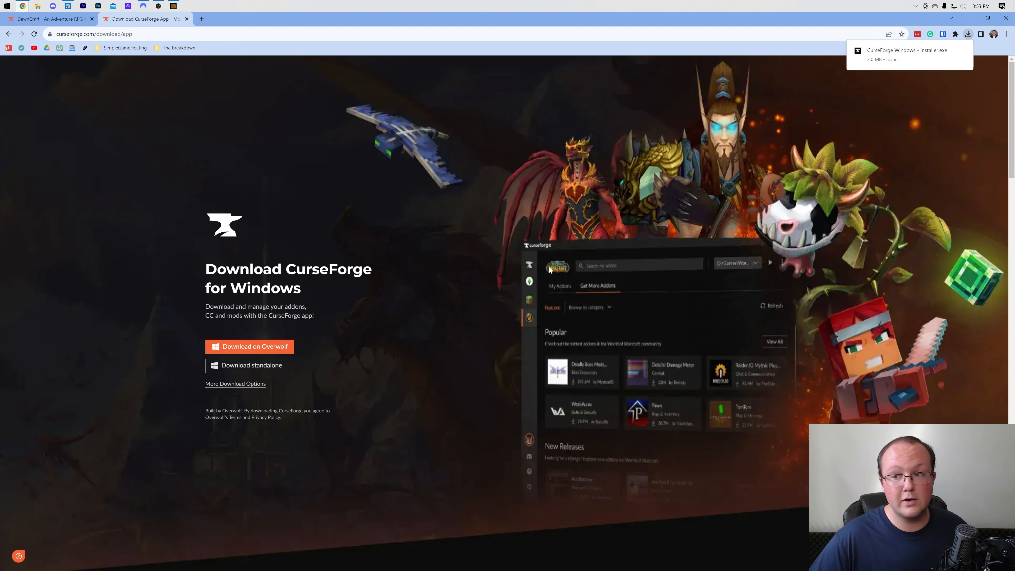
mouse_move(913, 114)
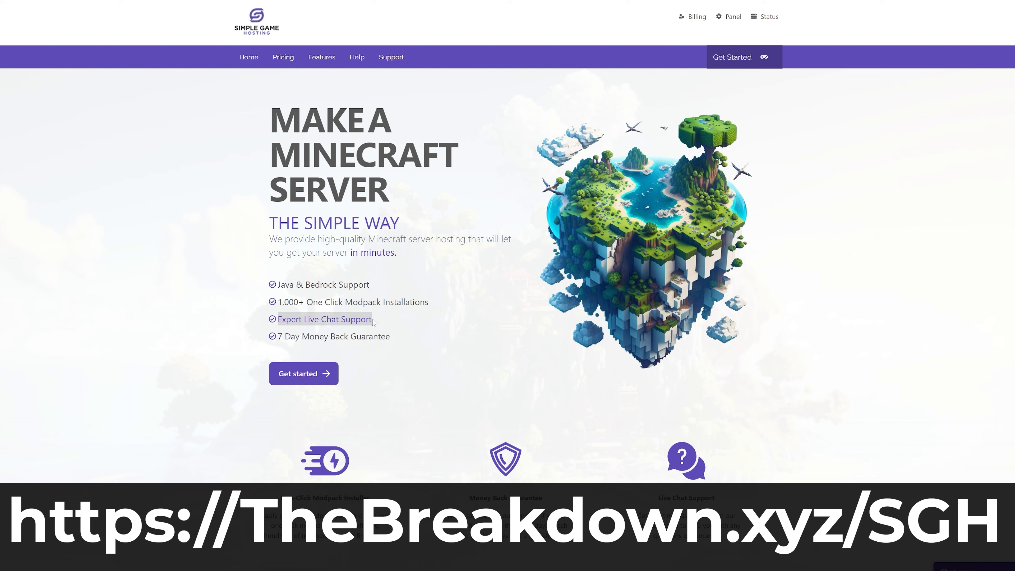
scroll(down, 3)
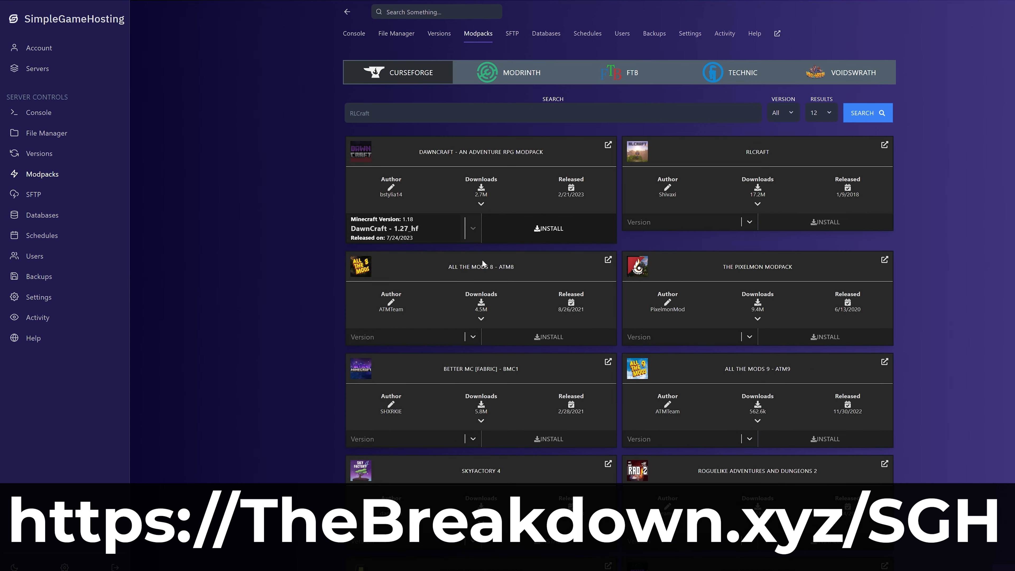
click(549, 228)
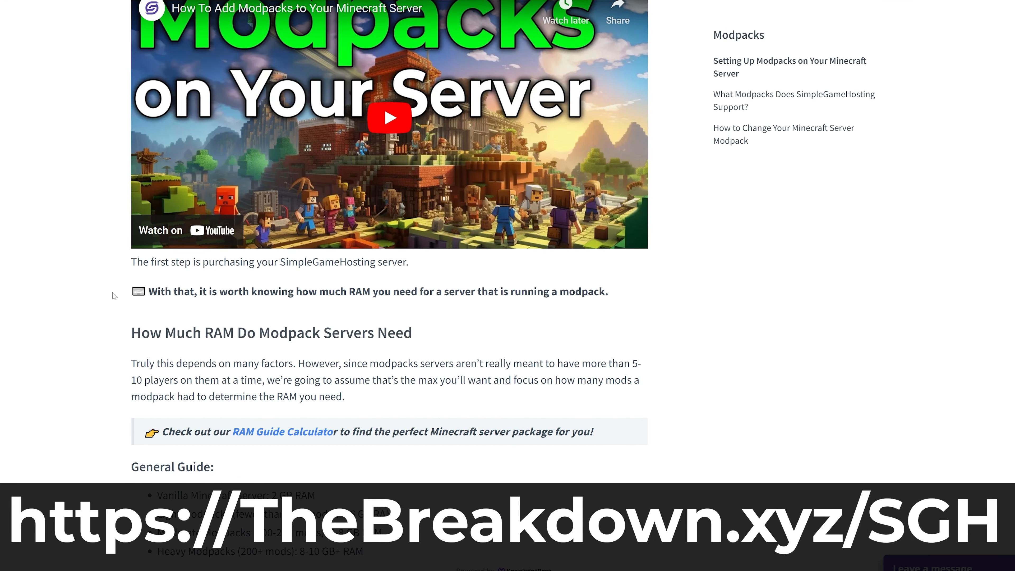
scroll(down, 3)
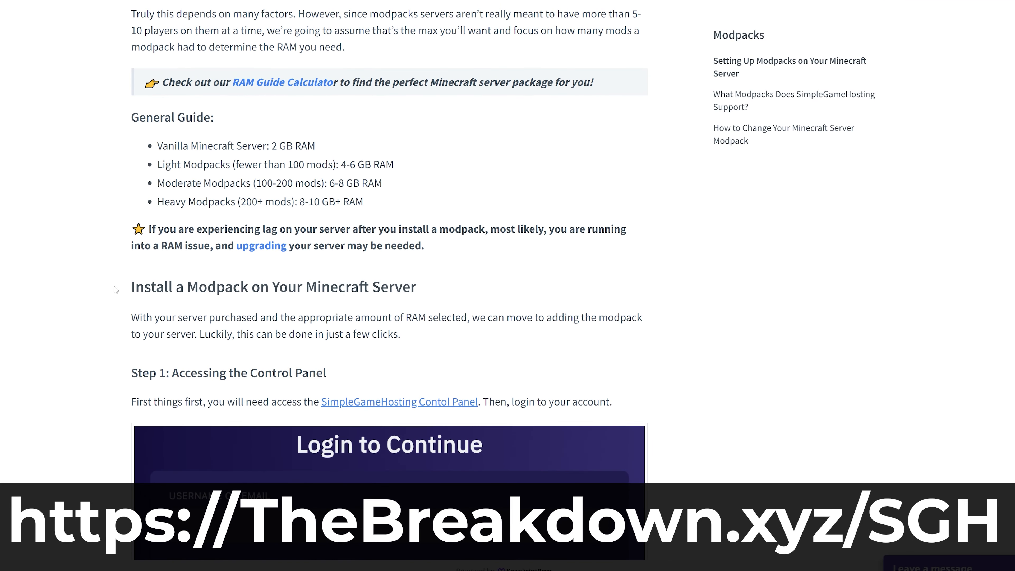
scroll(down, 3)
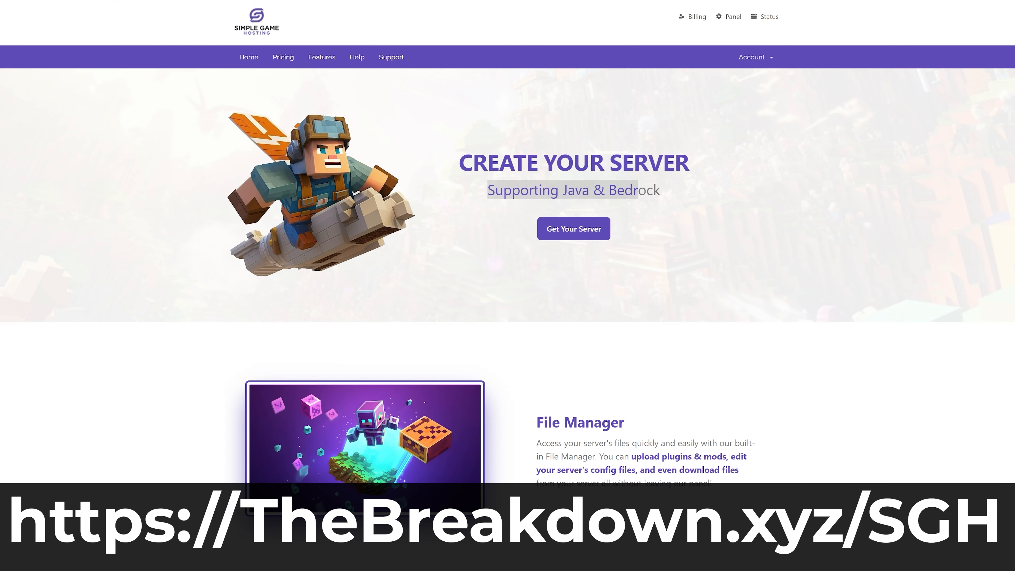
scroll(down, 3)
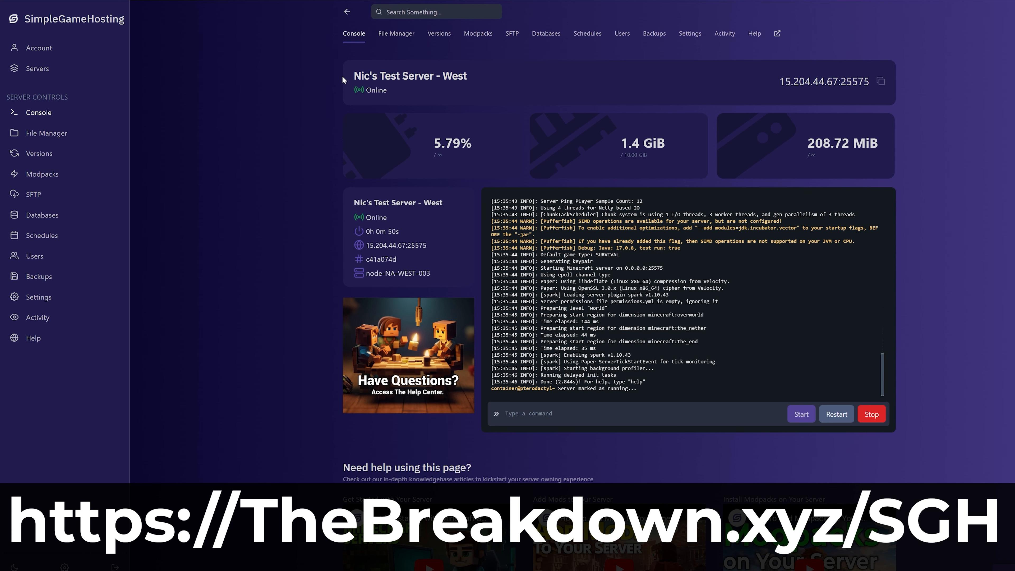
mouse_move(578, 89)
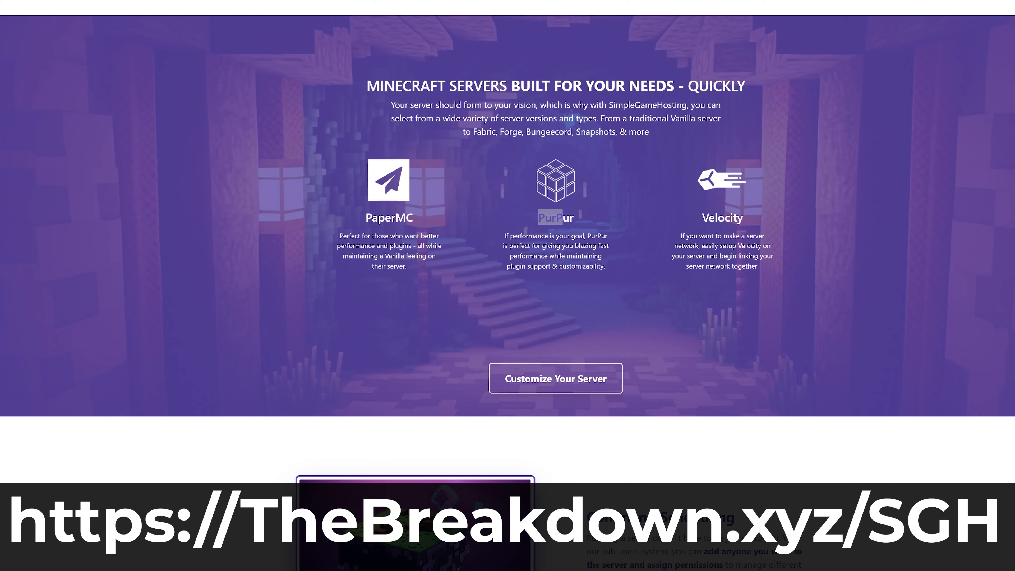
mouse_move(451, 314)
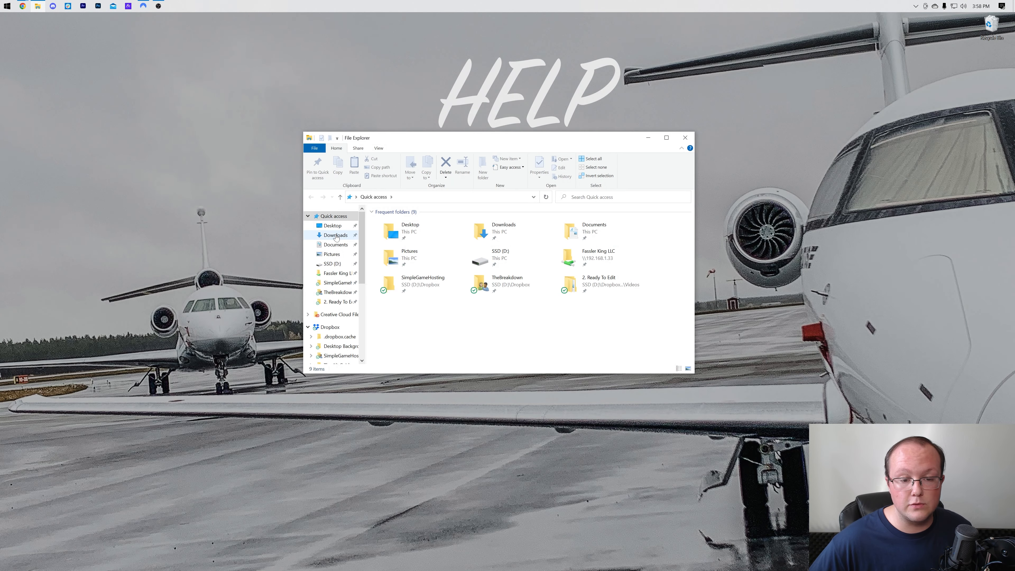
Step: Run 'CurseForge Windows - Installer.exe' from the Downloads folder
click(335, 234)
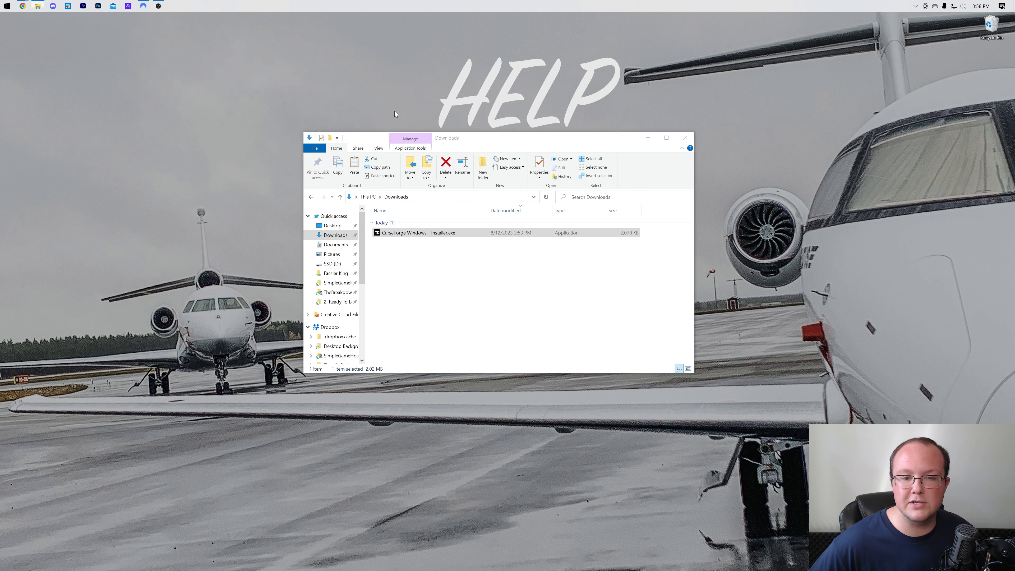
double_click(419, 233)
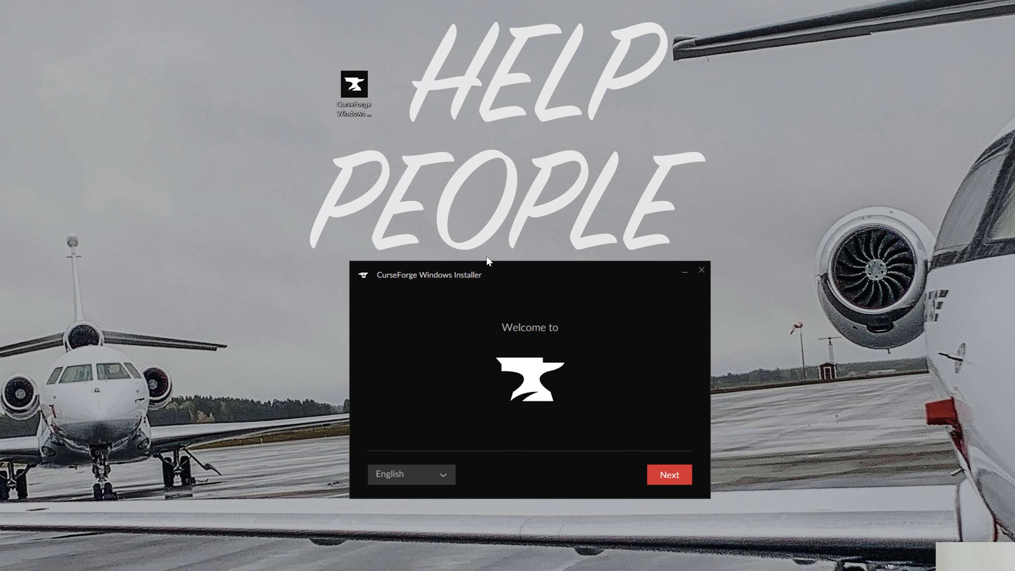
mouse_move(439, 287)
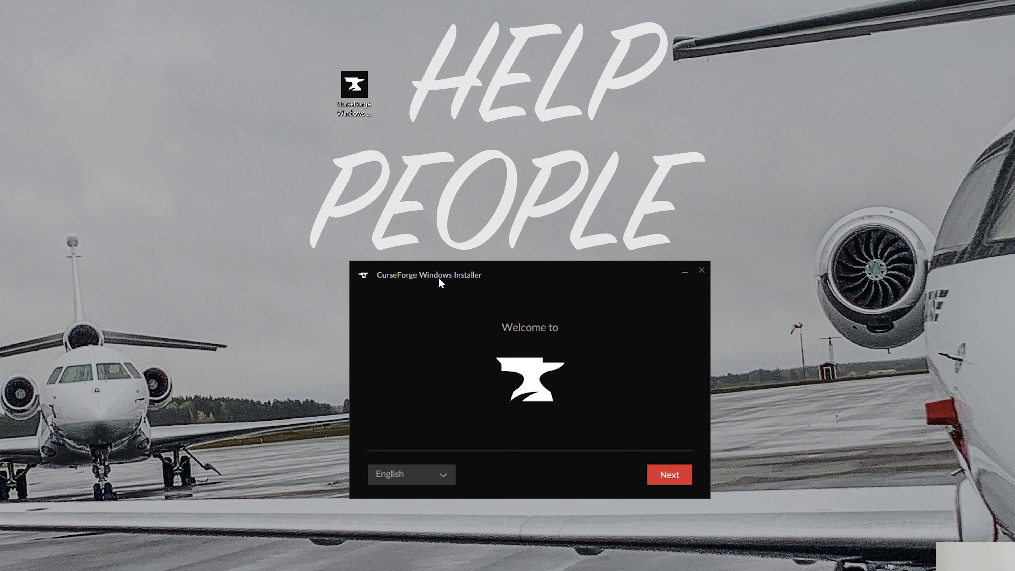
Step: Accept the Terms and Privacy Policy and install CurseForge to the default folder
click(670, 474)
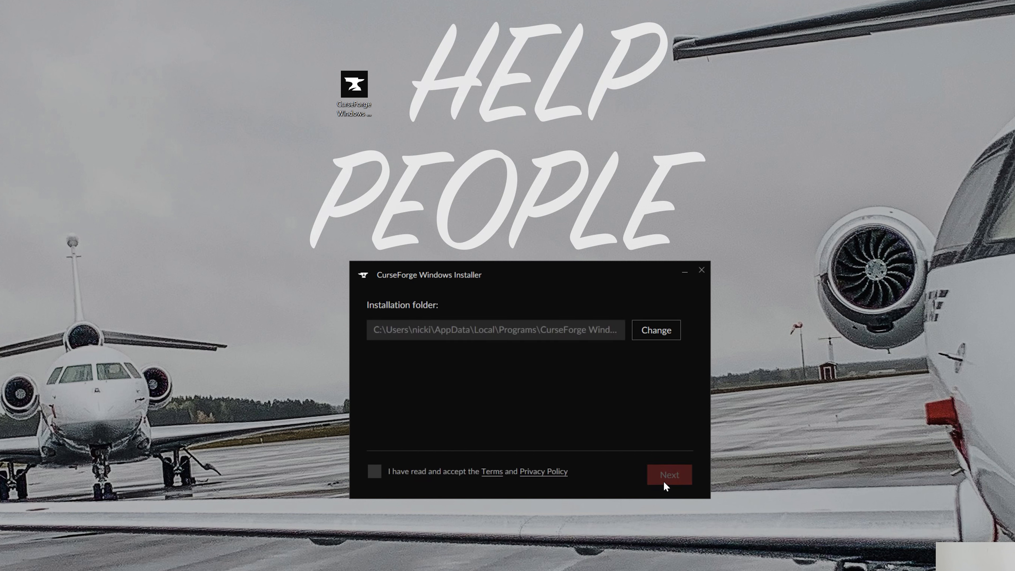
click(375, 471)
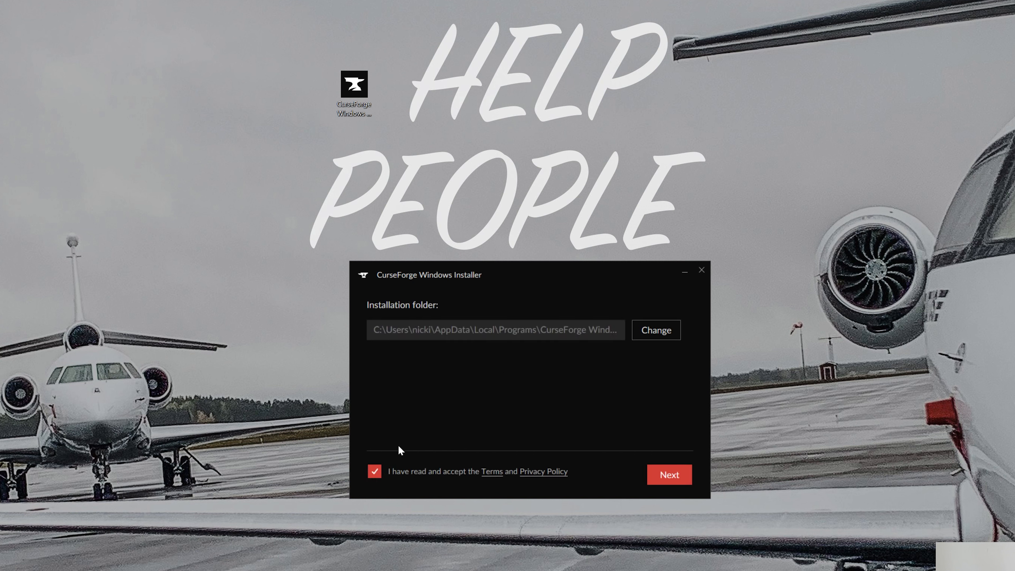
click(670, 475)
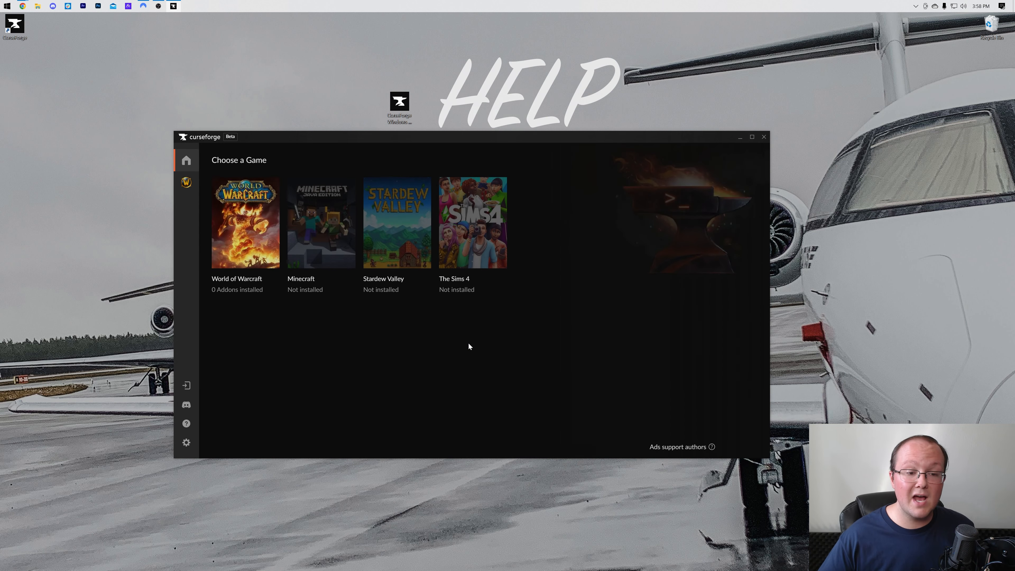
mouse_move(335, 212)
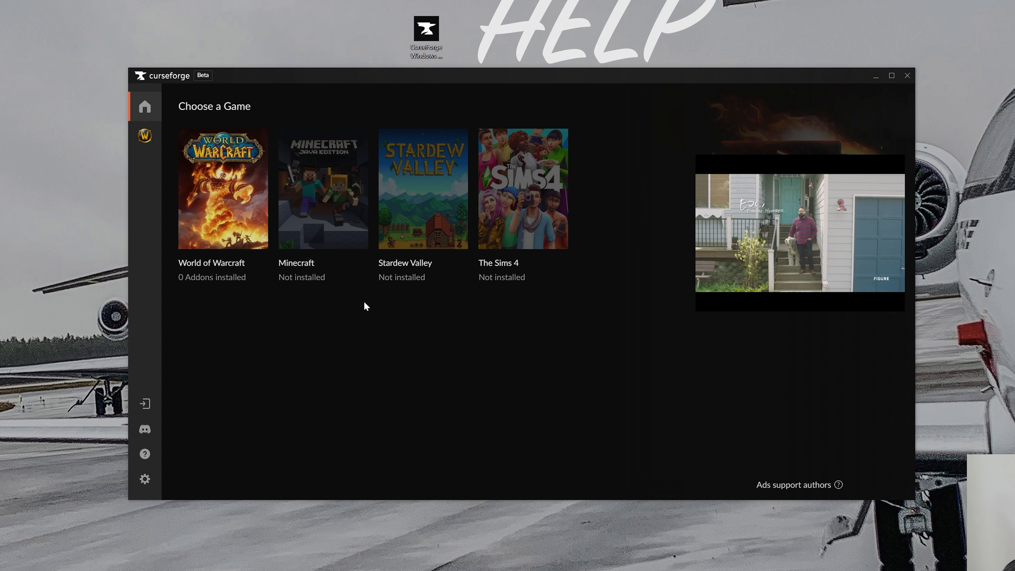
Step: Choose Minecraft with the Standard (Recommended) modding folder, reaching an empty My Modpacks page
click(320, 192)
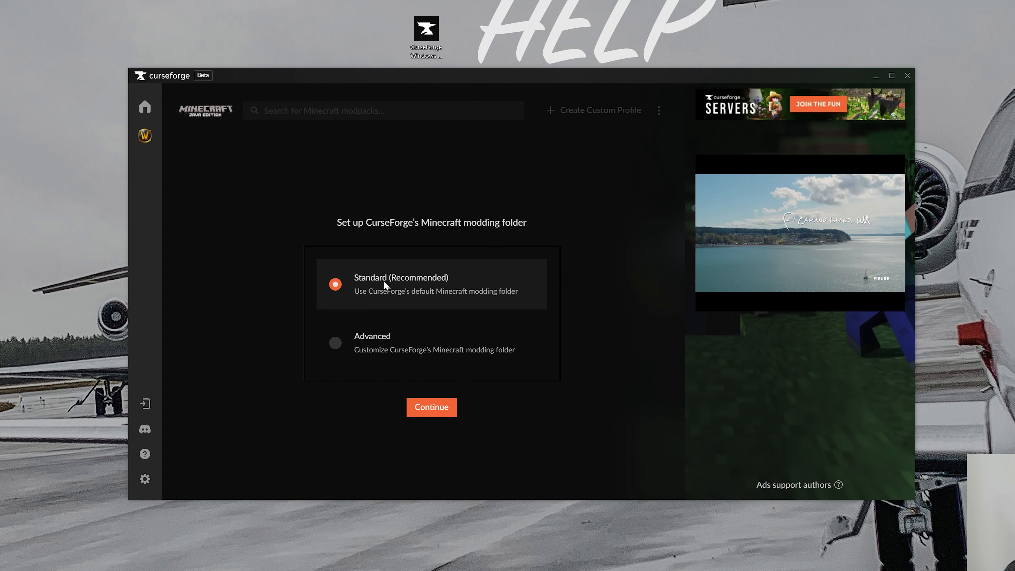
click(431, 407)
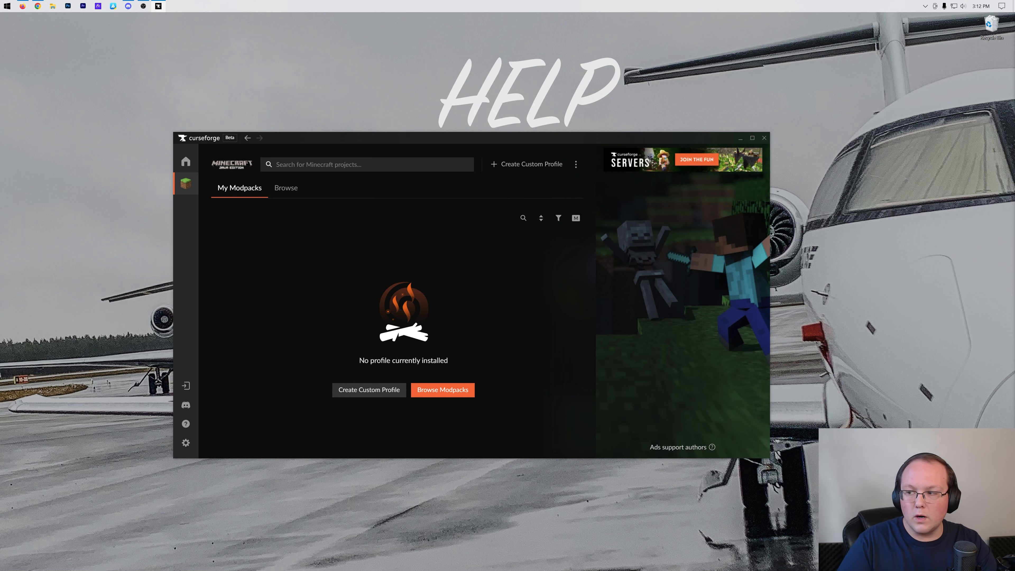
Step: Search 'rog' and install the Roguelike Adventures and Dungeons 2 modpack
text(roguelike)
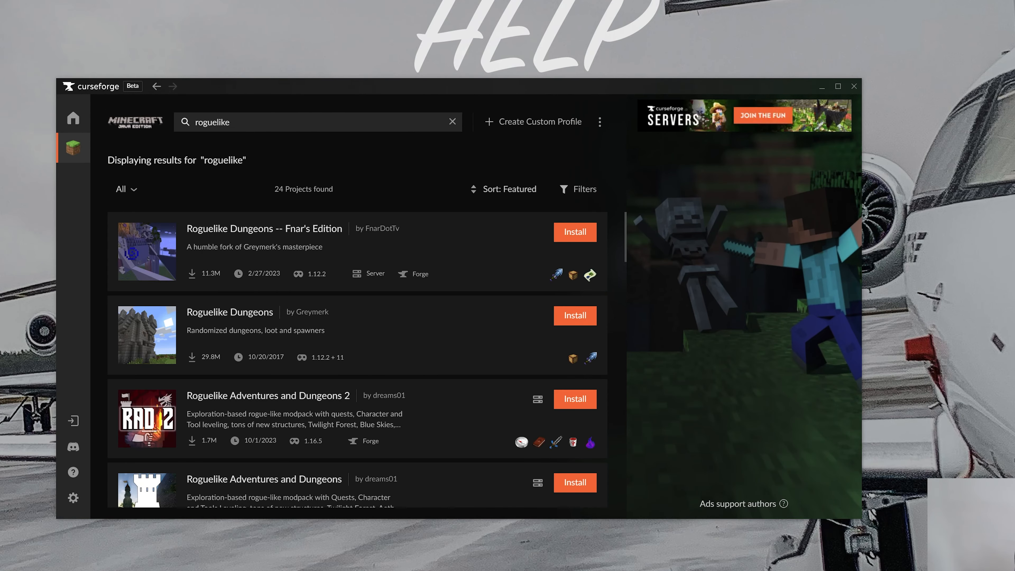
scroll(down, 3)
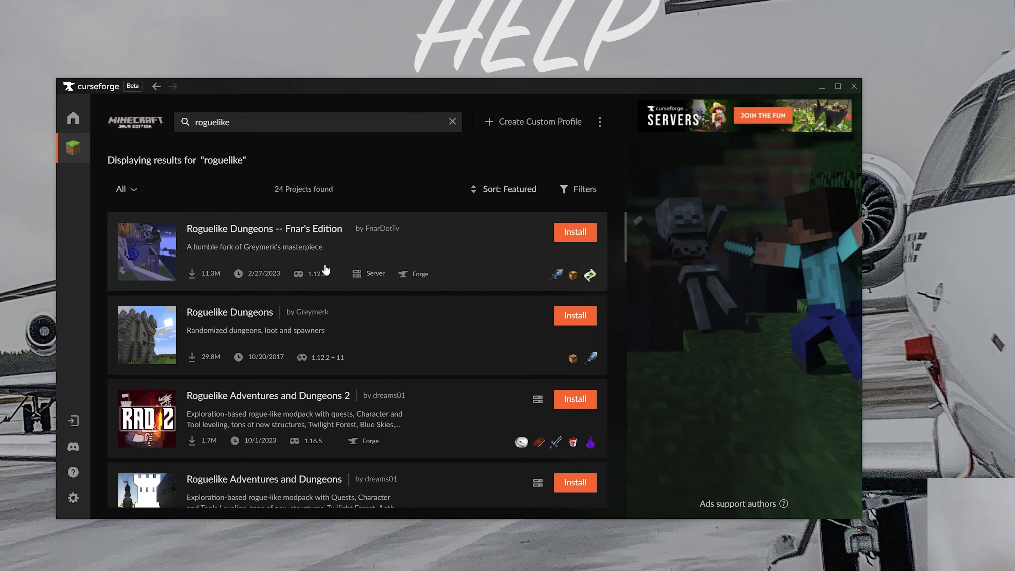
scroll(down, 3)
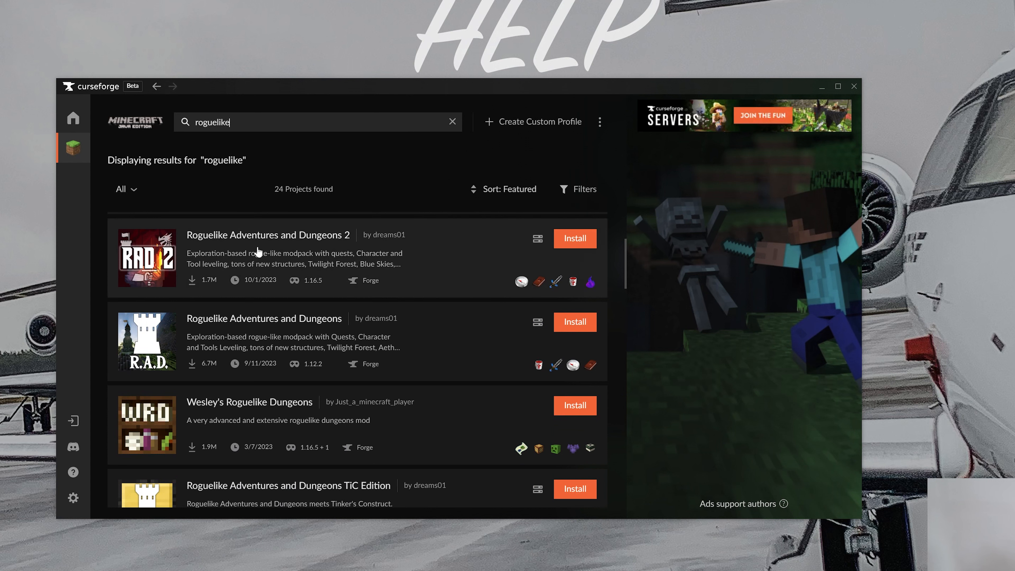
mouse_move(358, 271)
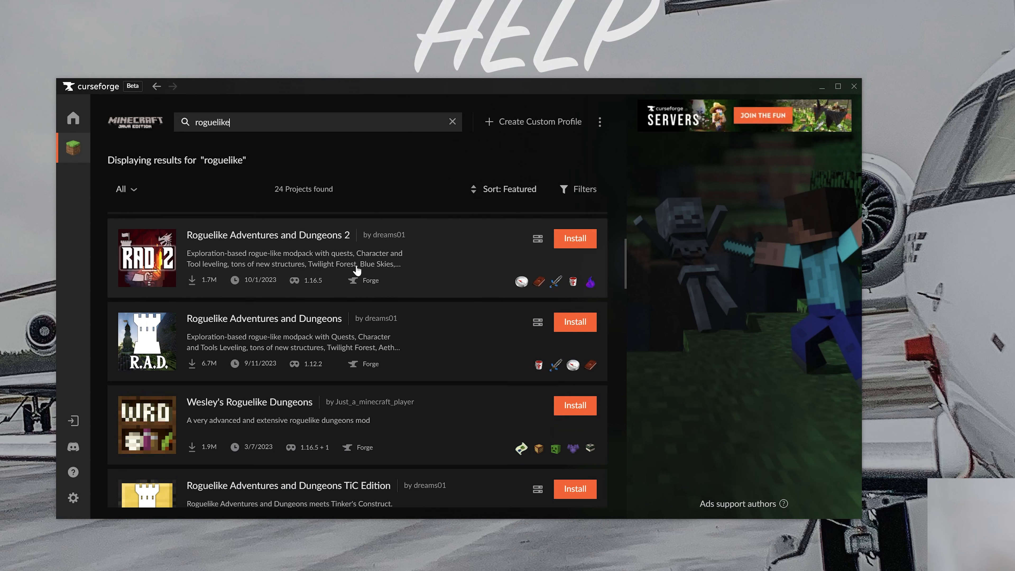
click(575, 239)
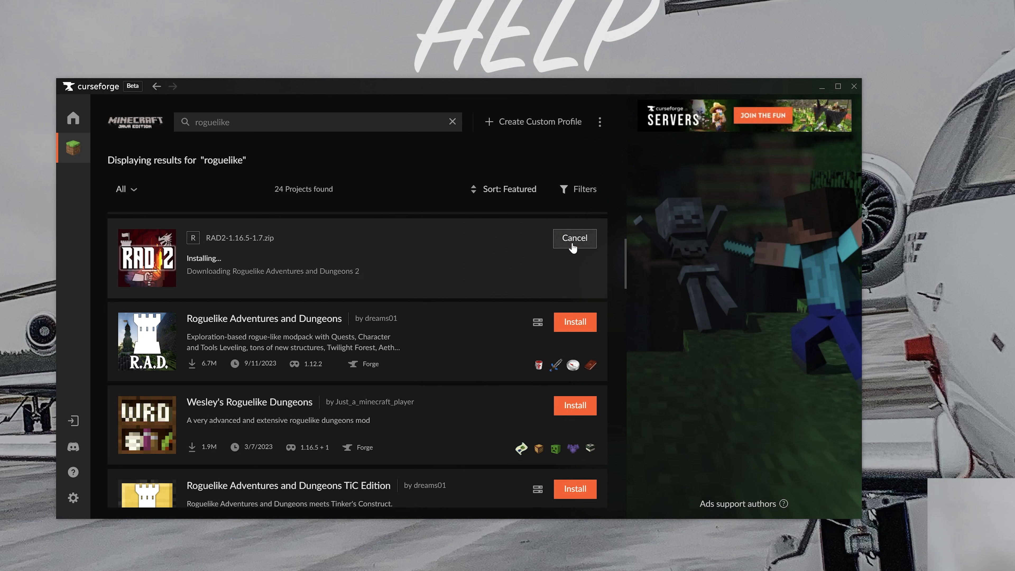
mouse_move(448, 258)
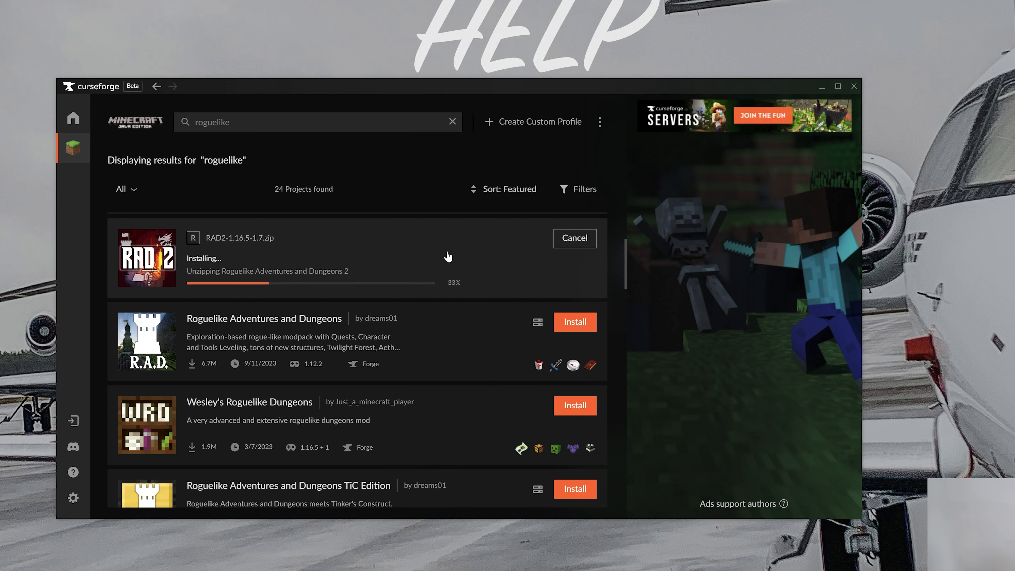
mouse_move(344, 249)
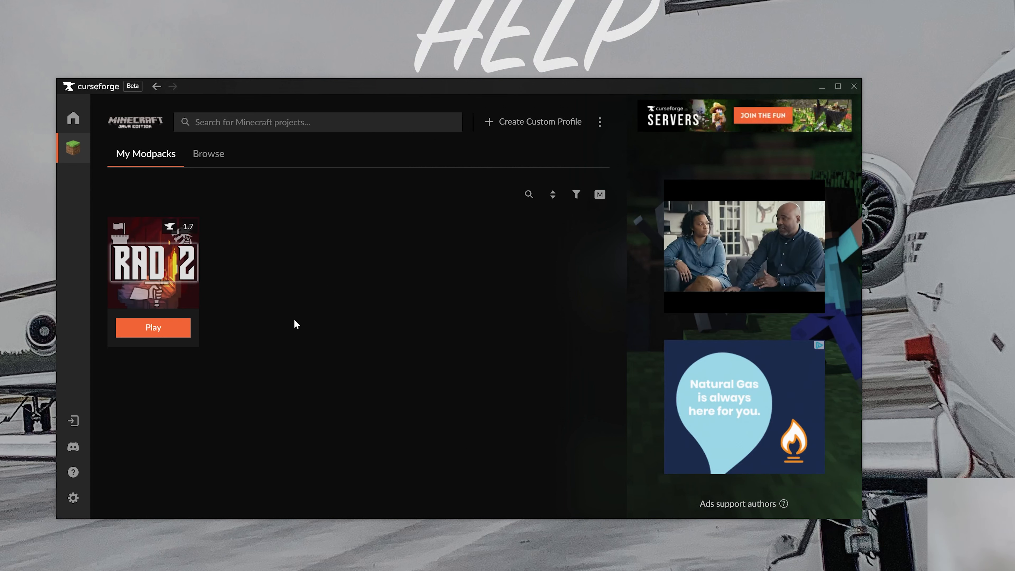
Step: Play the RAD 2 modpack so the Minecraft Launcher opens with its profile
click(153, 328)
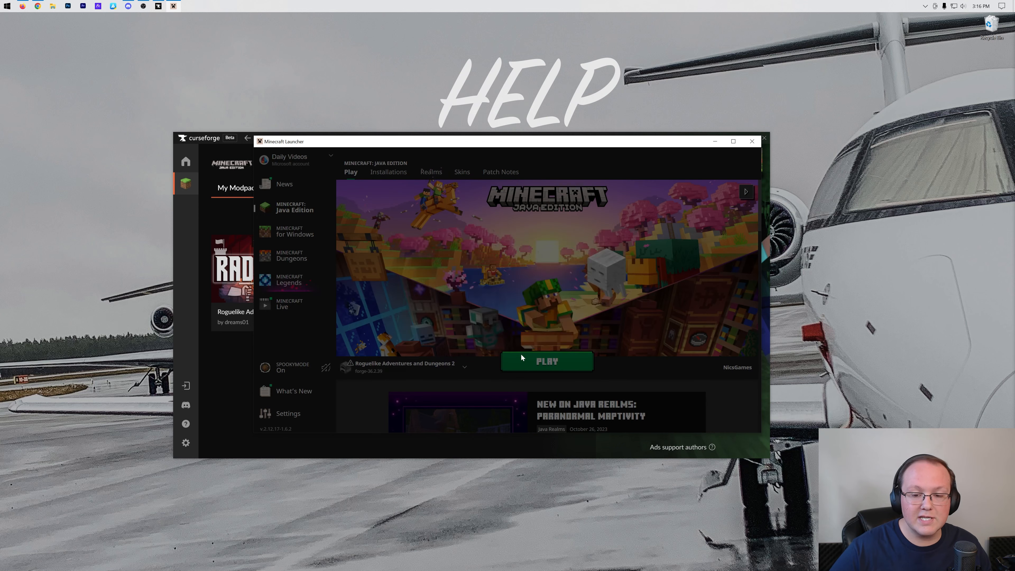
Step: Start Minecraft with the Roguelike Adventures and Dungeons 2 installation to its title screen
click(547, 362)
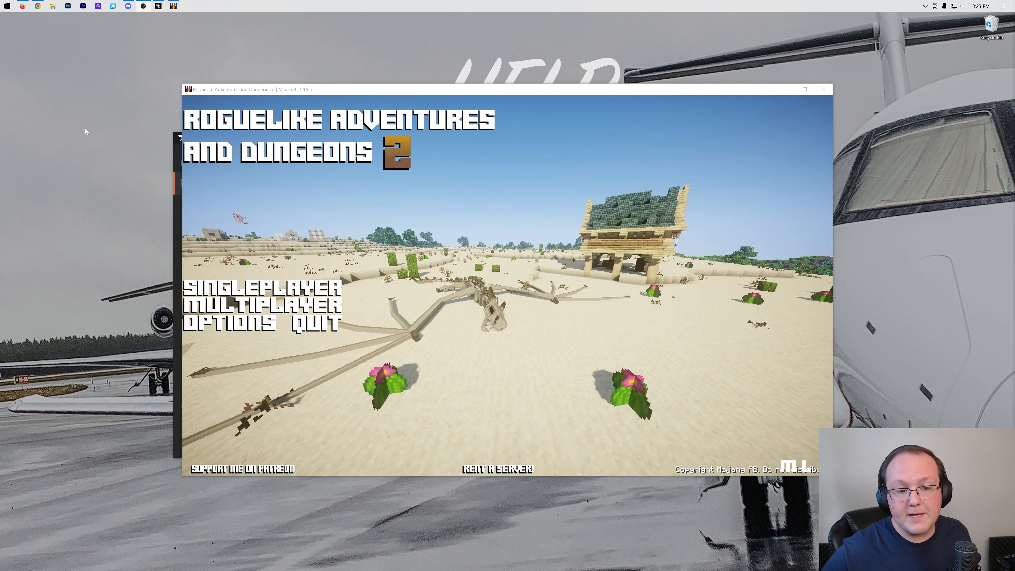
mouse_move(230, 302)
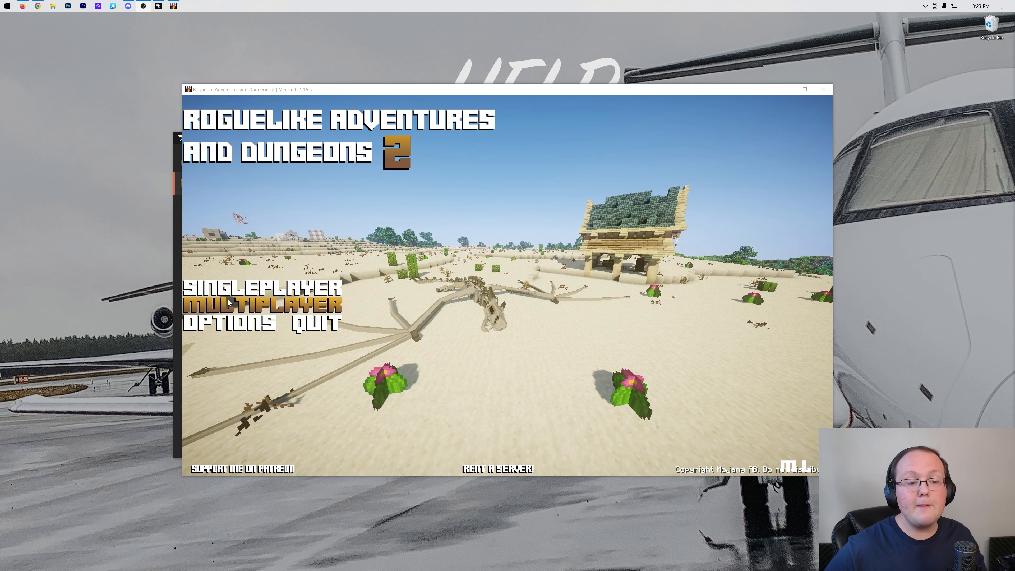
Step: Go to Multiplayer from the modded title screen and connect to the server
click(231, 304)
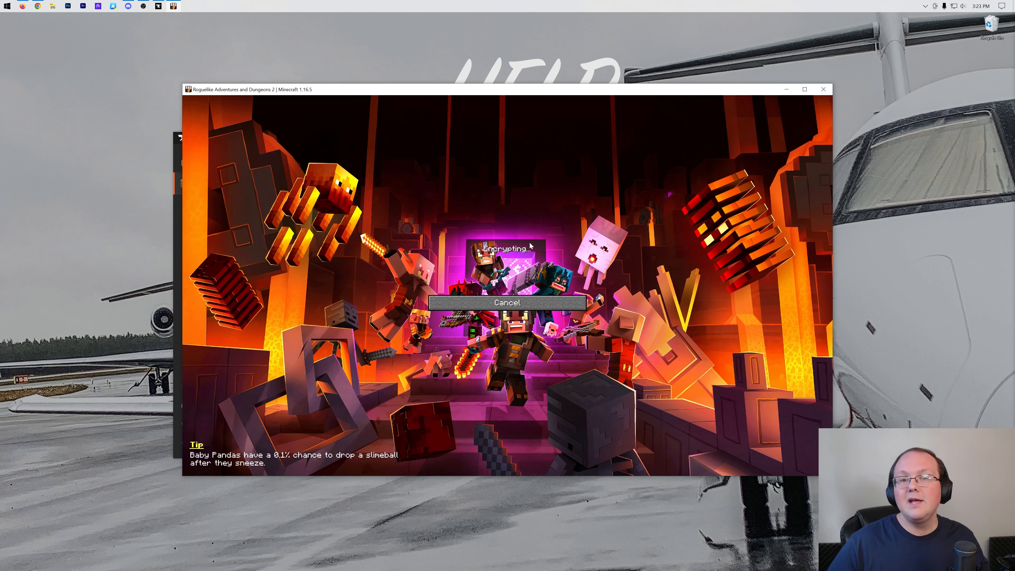
mouse_move(552, 206)
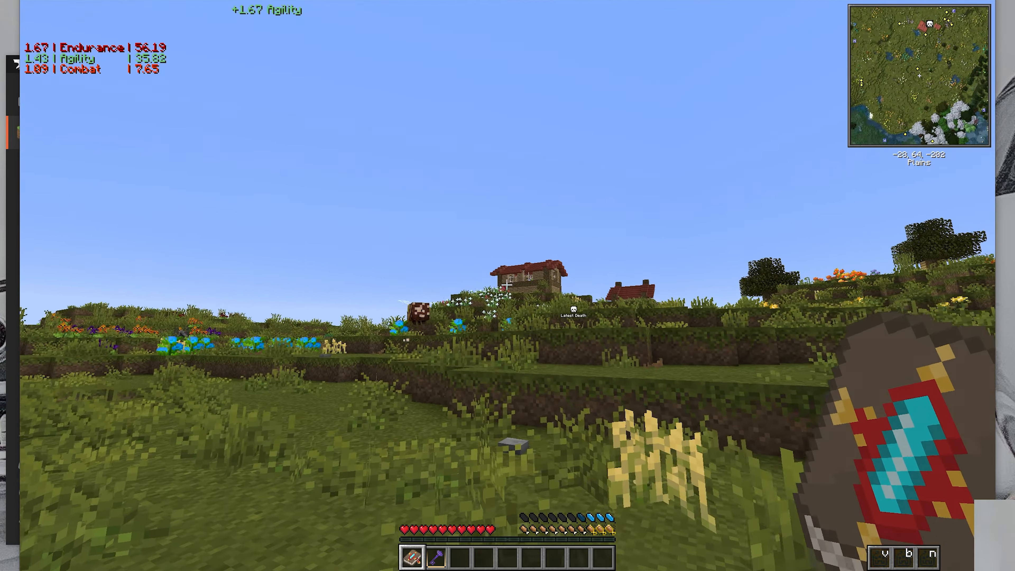
mouse_move(508, 286)
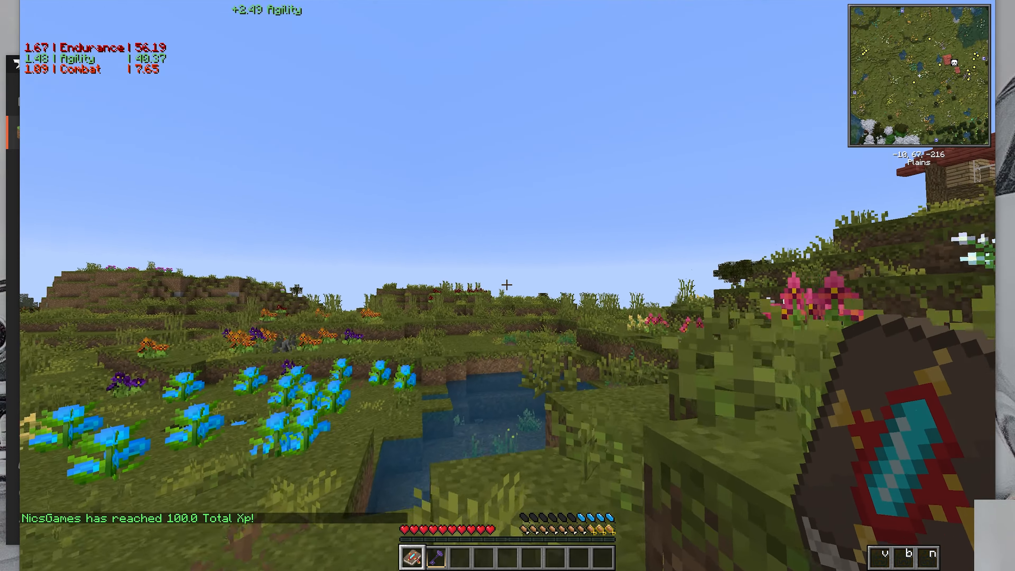
mouse_move(508, 284)
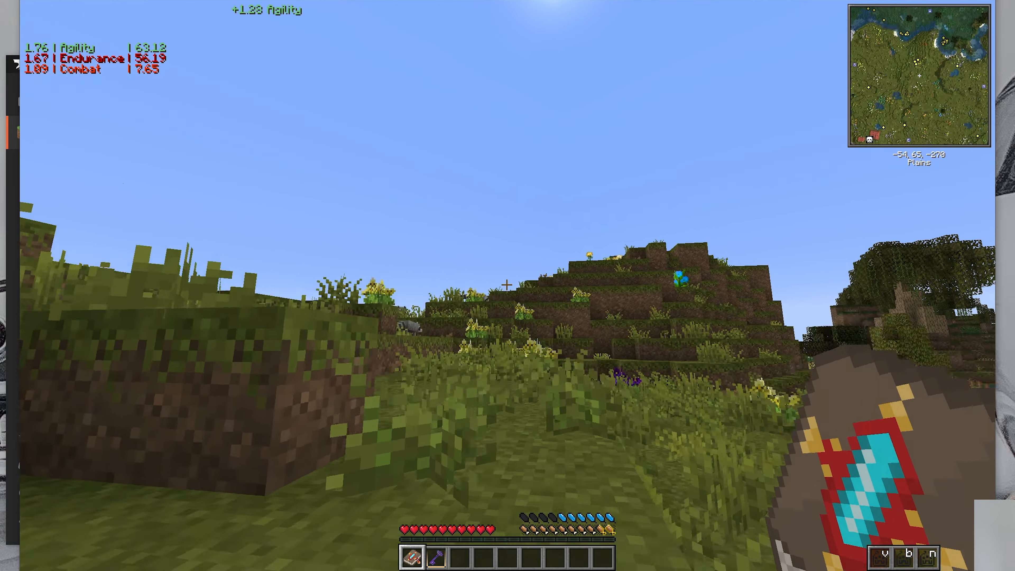
mouse_move(507, 286)
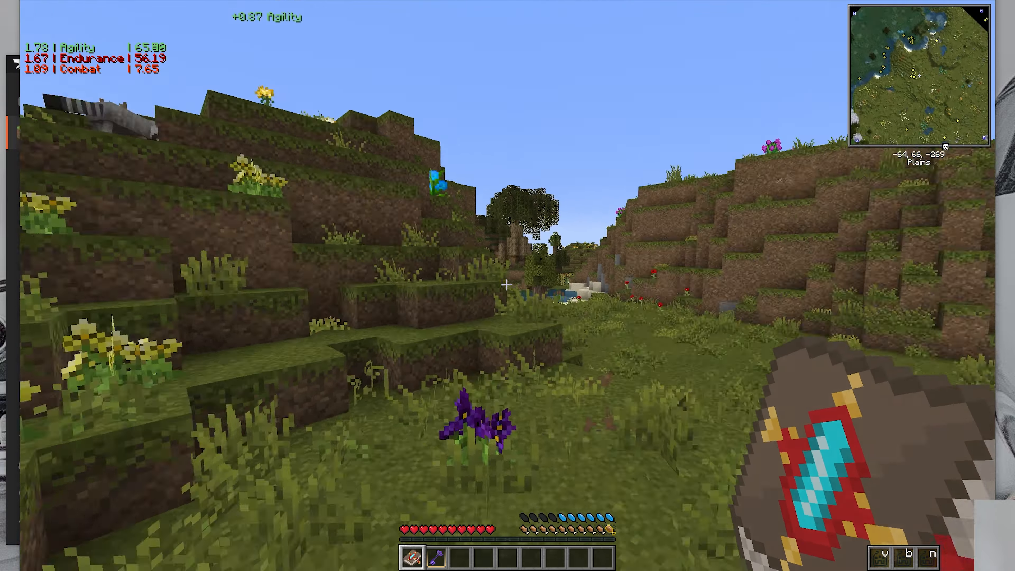